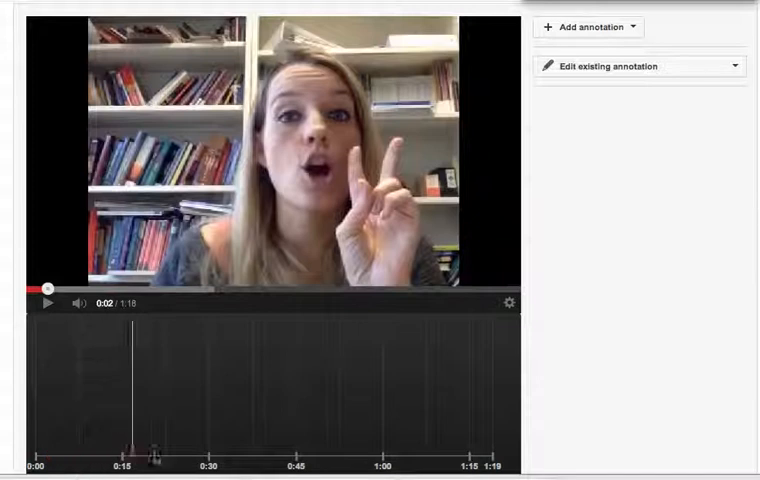
Move the video playhead forward to the 0:33 mark
click(320, 458)
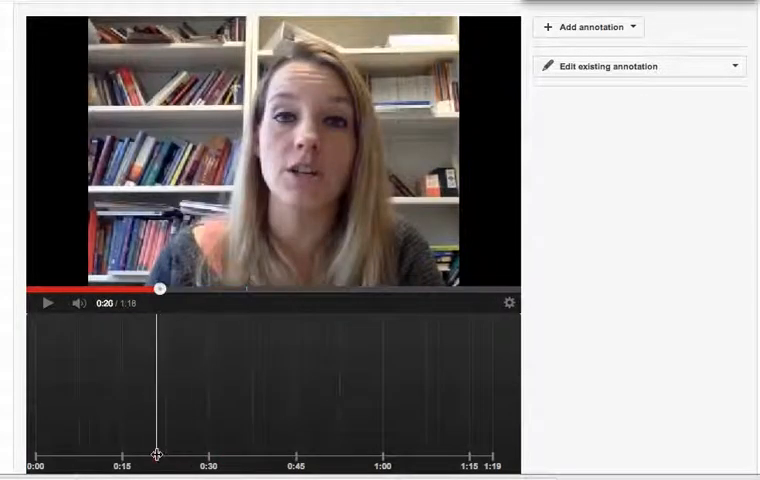
click(231, 291)
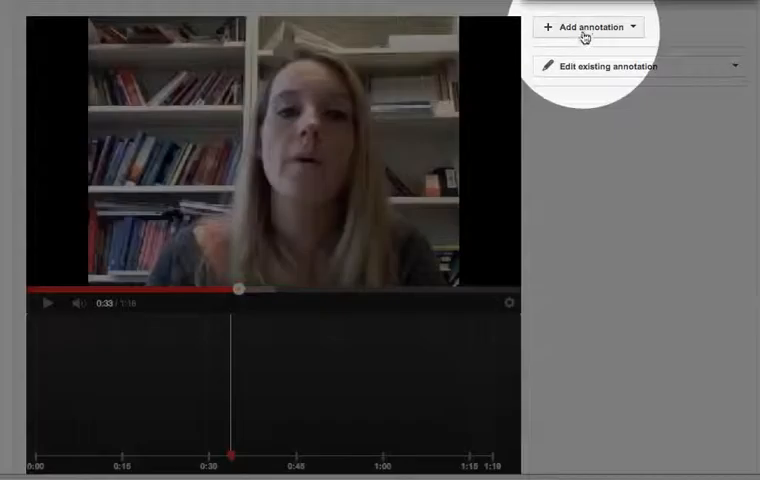
Add a Note annotation starting at 0:33.7
click(588, 26)
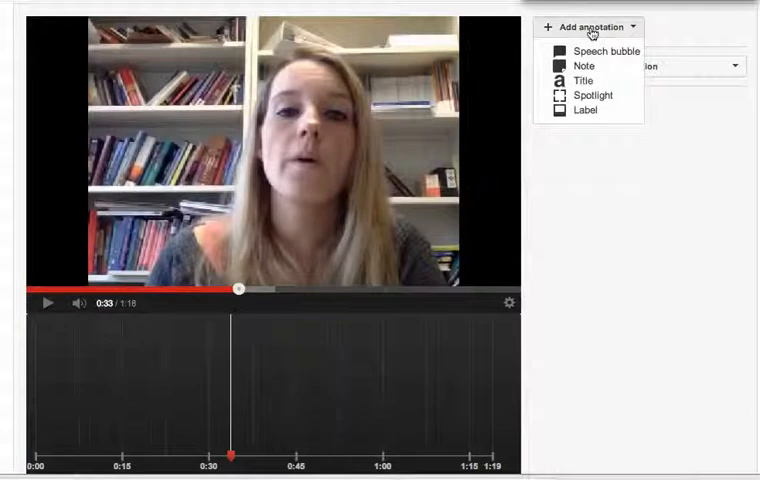
mouse_move(585, 81)
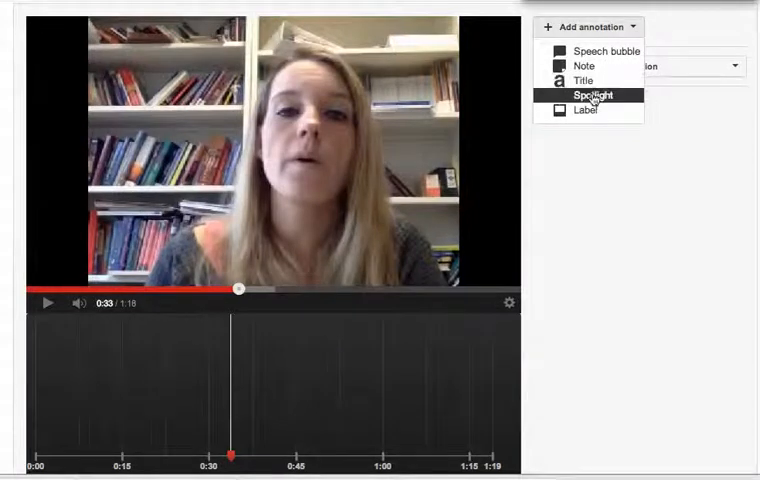
mouse_move(583, 66)
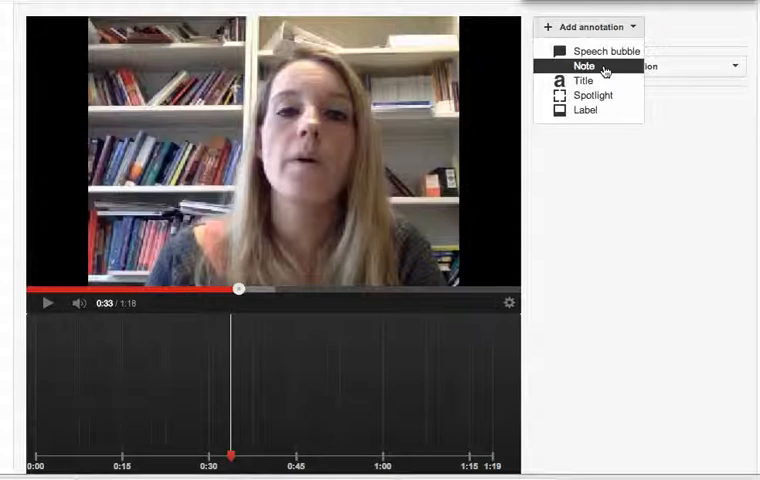
click(584, 66)
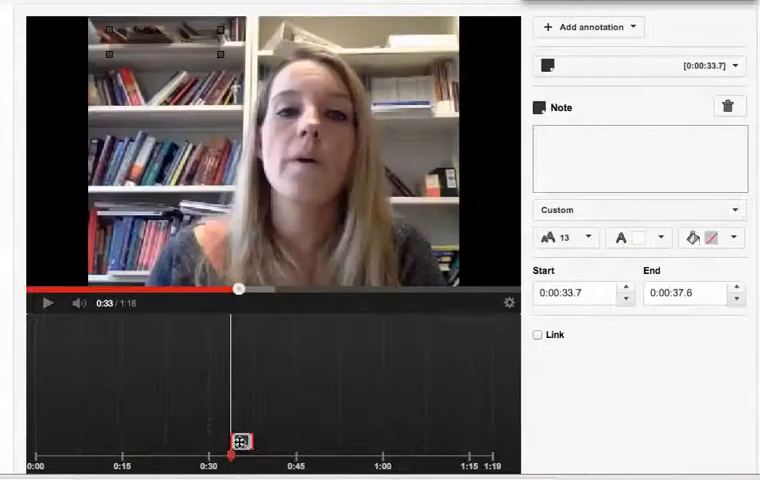
Type 'You want to EDIT the Video MANAGER!' into the note's text box
click(640, 155)
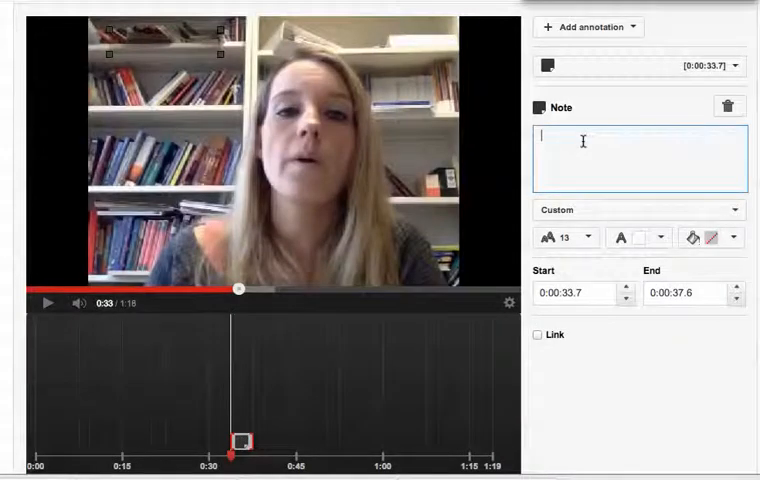
text(You want to EDIT the Video MANAGER!)
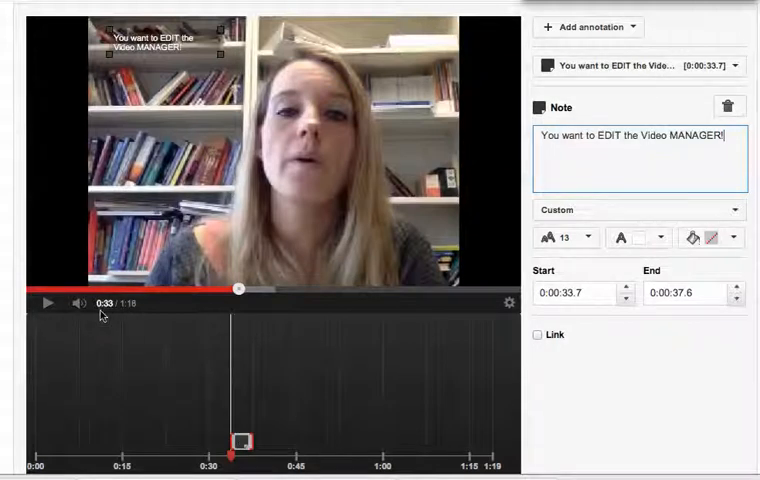
Reposition the note from the top-left toward the top centre of the video
click(46, 302)
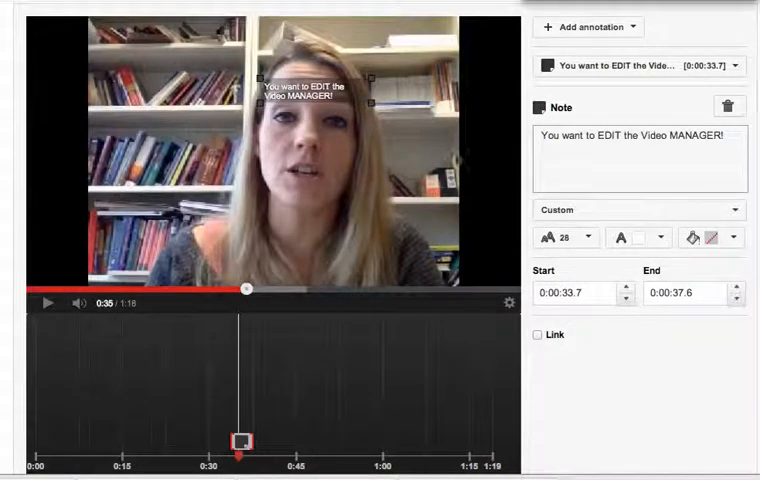
Set the note's font size to 28, correcting a brief change to 16
click(565, 237)
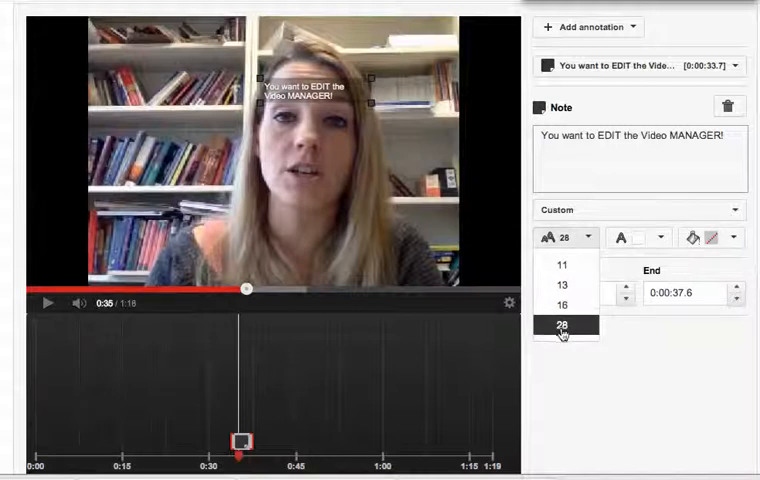
click(562, 325)
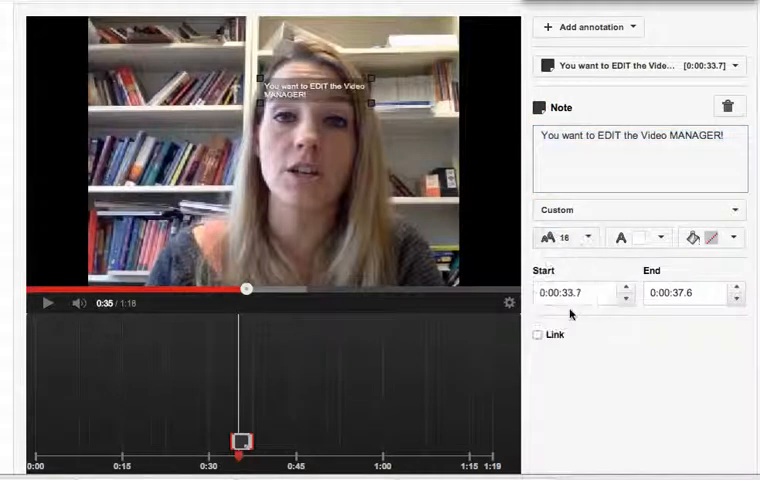
click(566, 237)
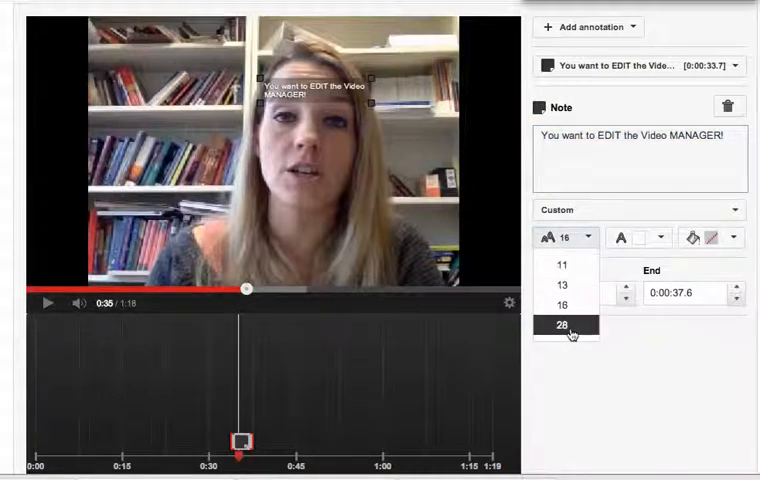
click(561, 324)
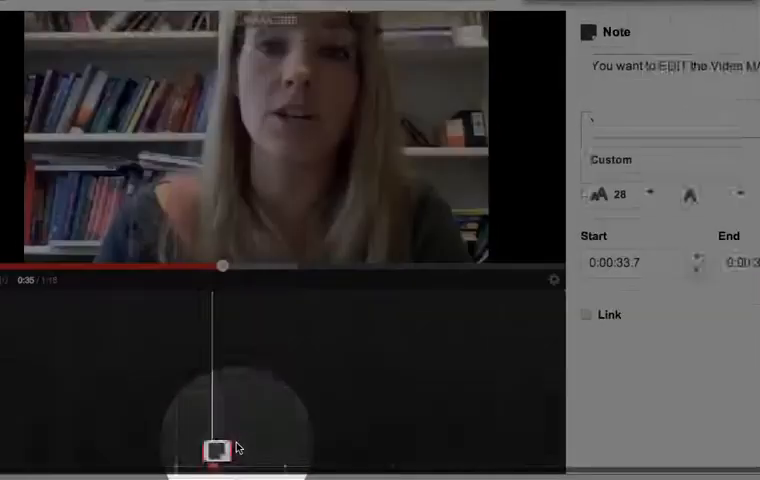
scroll(down, 3)
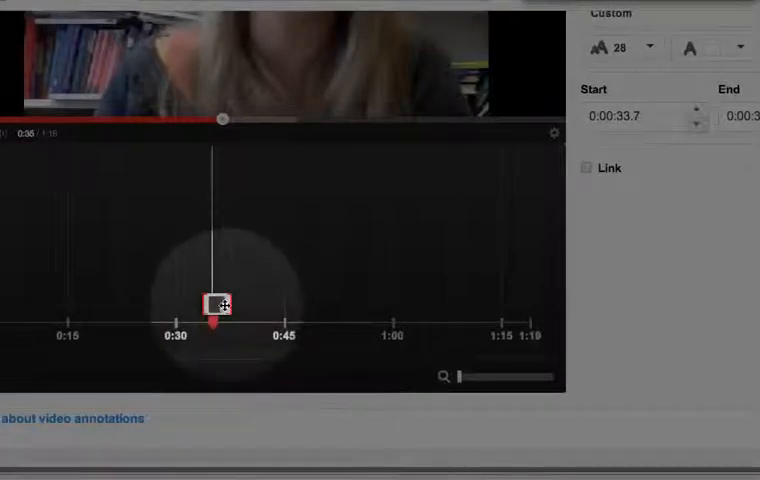